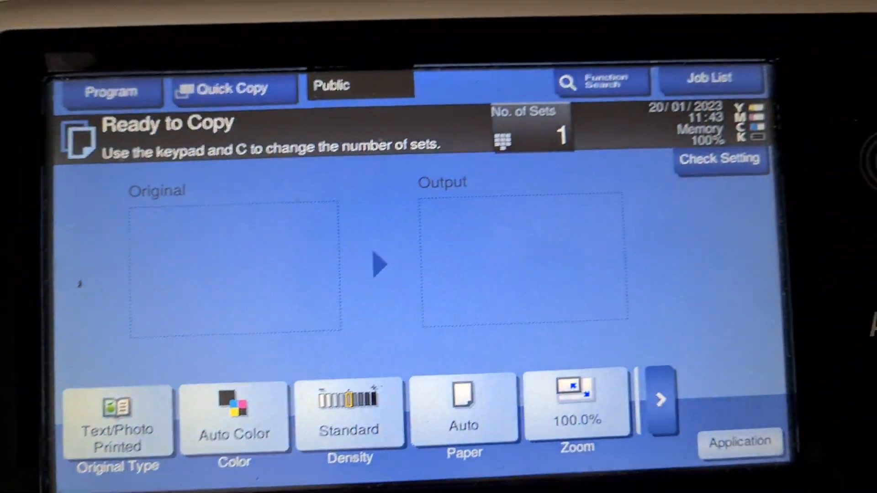
# Choose full colour, density -3, tray 1 A4 paper and a 400% enlargement for the copy job
pyautogui.click(235, 406)
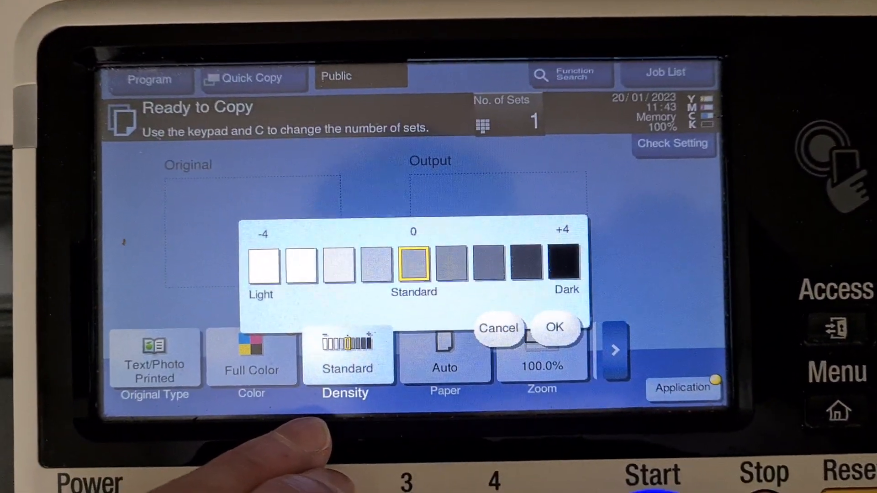
pyautogui.click(301, 273)
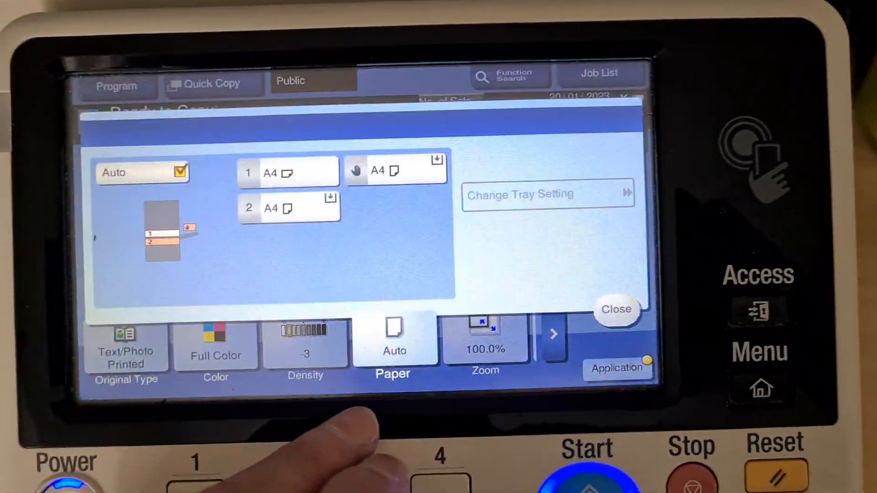
pyautogui.click(288, 172)
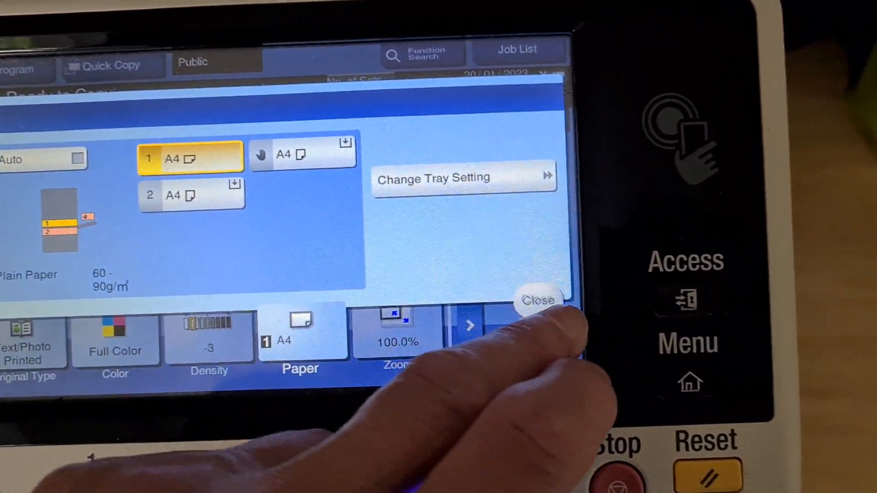
pyautogui.click(398, 335)
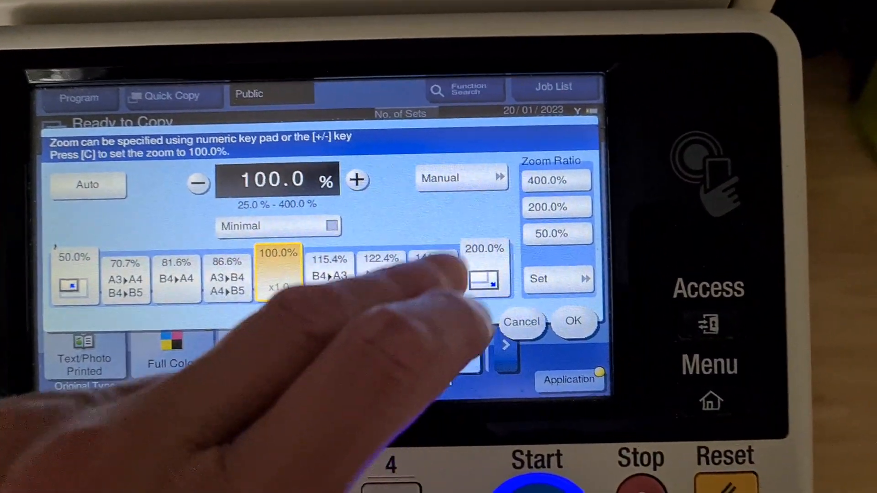
pyautogui.click(572, 321)
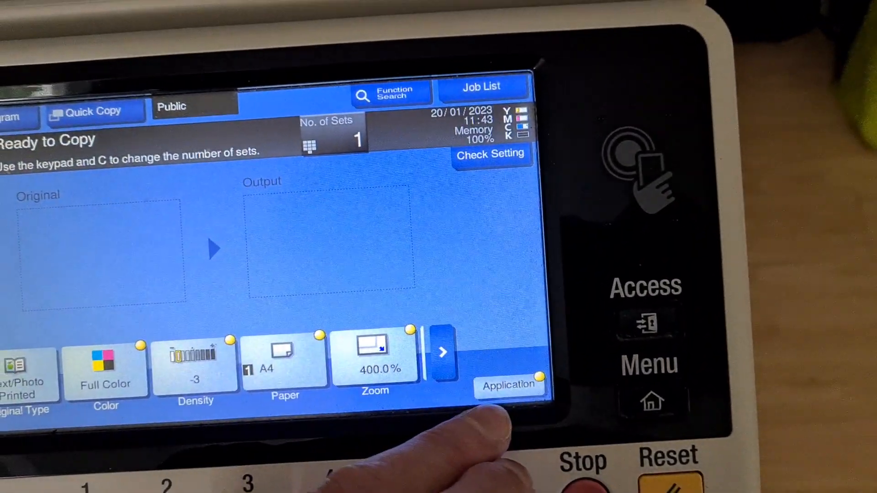
# In Application > Edit Color > Color Adjust, push saturation, blue, sharpness and colour balance upward
pyautogui.click(509, 384)
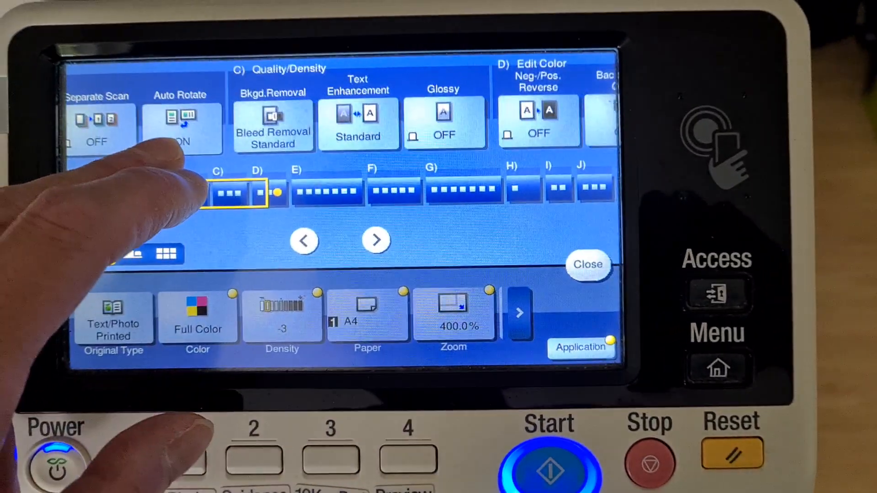
pyautogui.click(376, 241)
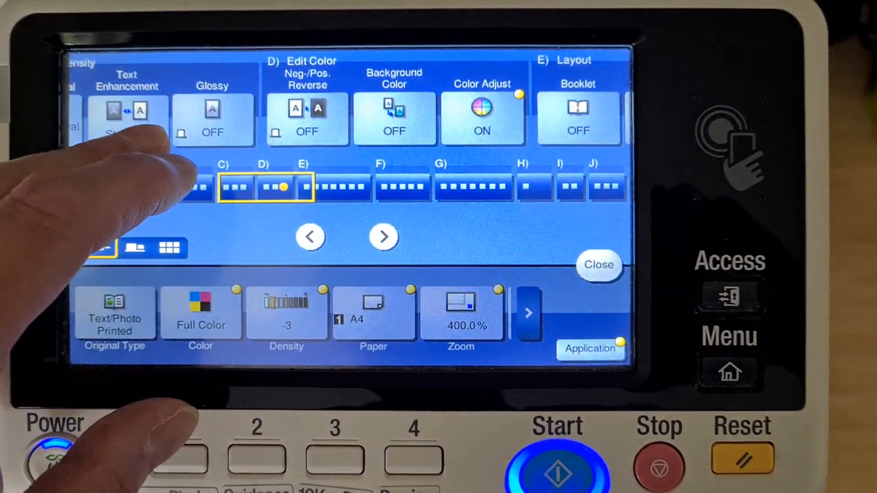
pyautogui.click(483, 118)
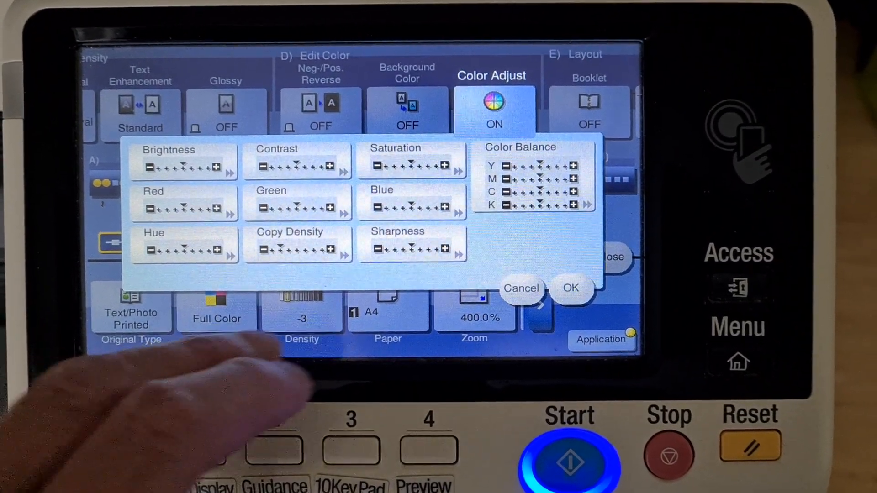
pyautogui.click(412, 246)
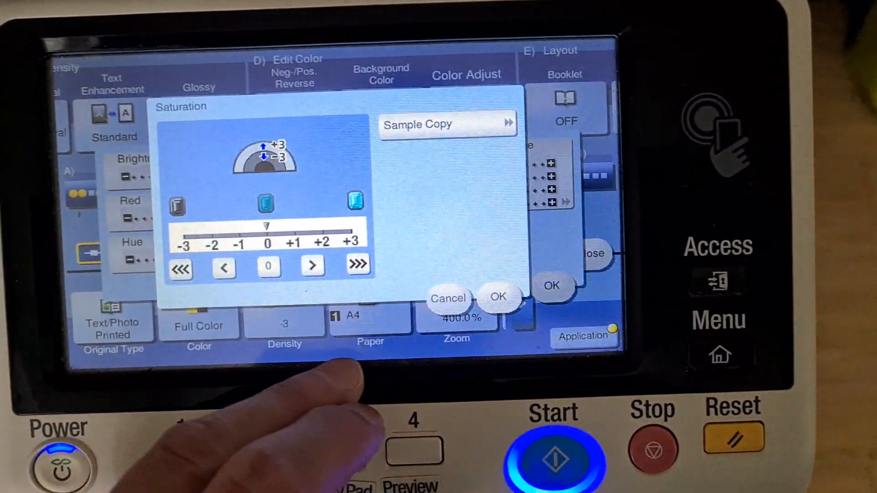
pyautogui.click(498, 296)
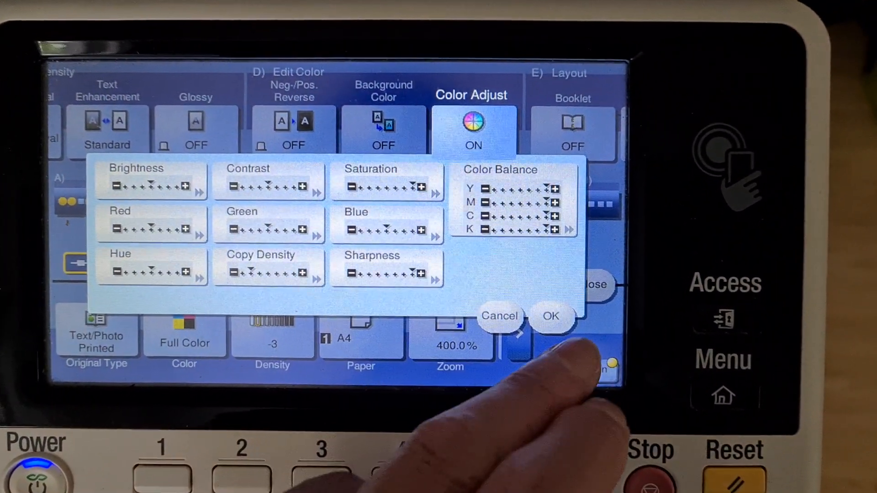
# Accept the colour adjustments so the magazine page scans into a 400% full-colour job
pyautogui.click(551, 317)
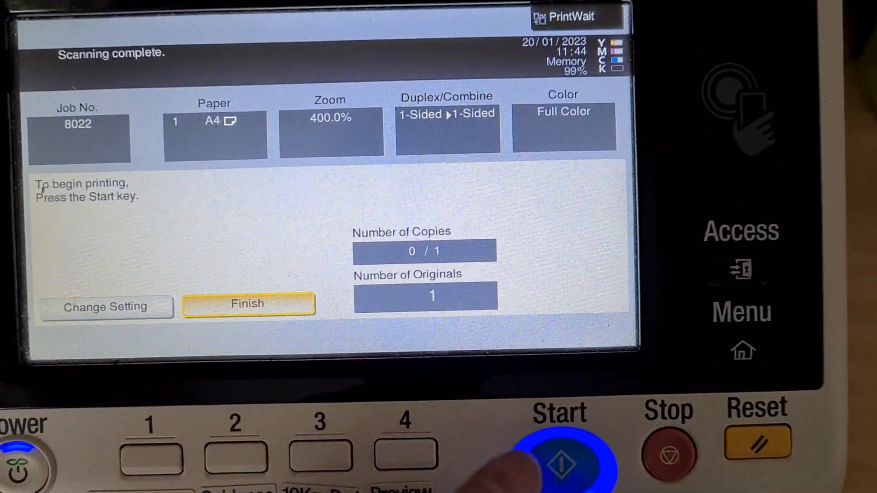
# Print scanned job 8022, leaving the rescanned page as job 8023 awaiting print
pyautogui.click(559, 459)
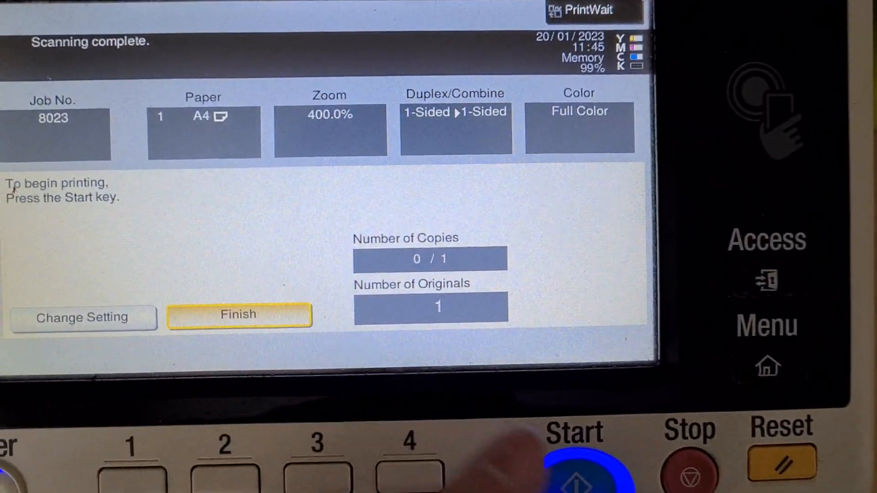
# Print the second scanned job and return to the copy settings with original type choices shown
pyautogui.click(573, 459)
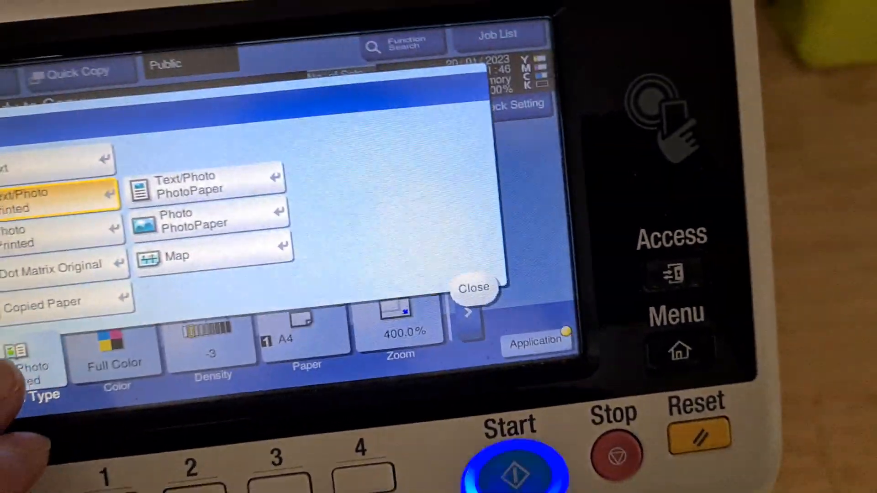
# Set independent zoom to 140% horizontal and 130% vertical and confirm it
pyautogui.click(474, 287)
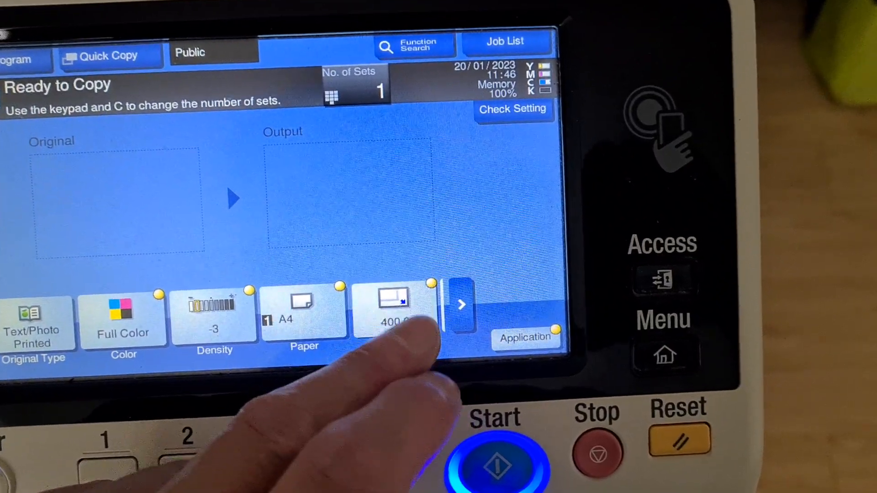
pyautogui.click(394, 307)
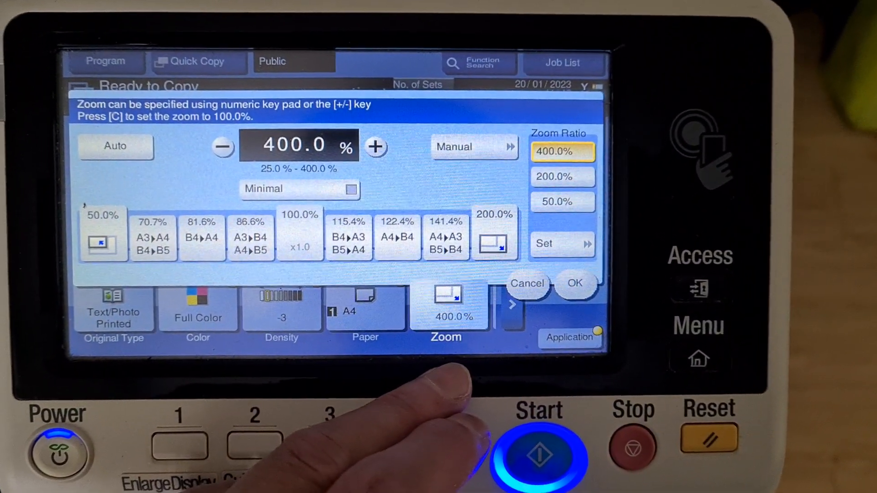
pyautogui.click(466, 147)
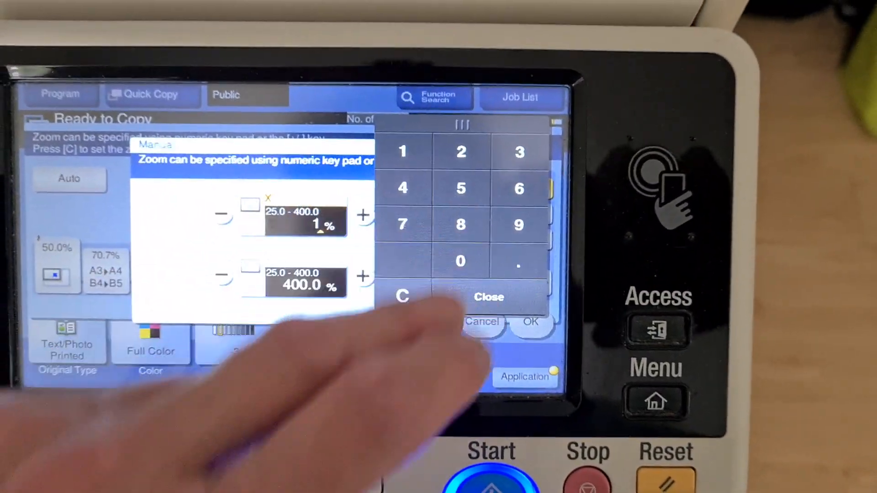
pyautogui.click(478, 258)
pyautogui.write('130')
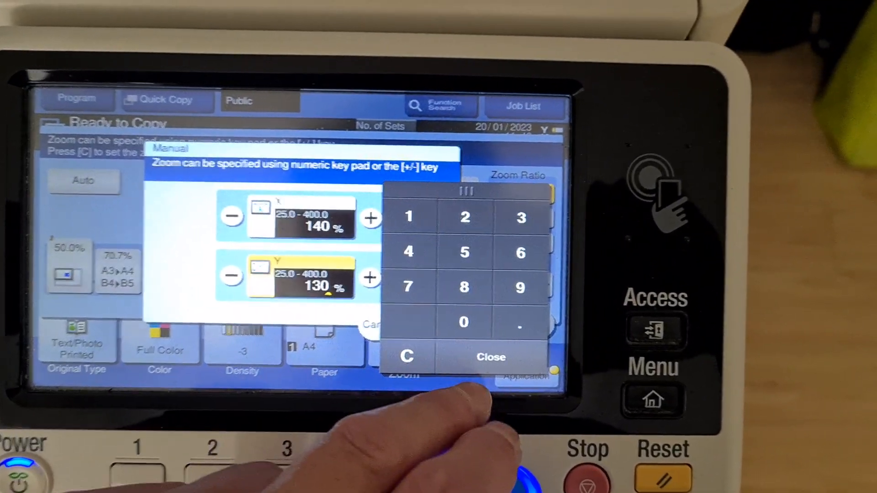
pyautogui.click(490, 358)
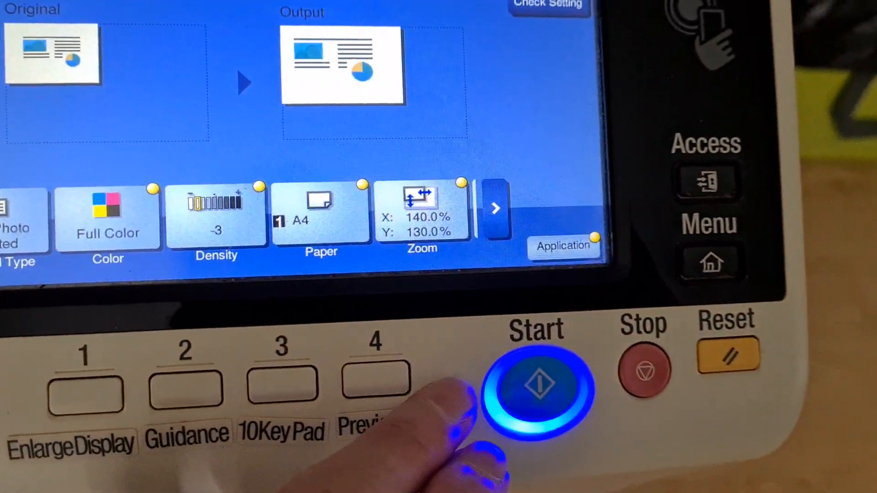
# Scan the magazine page as job 8024 and print the X140%/Y130% copy
pyautogui.click(535, 385)
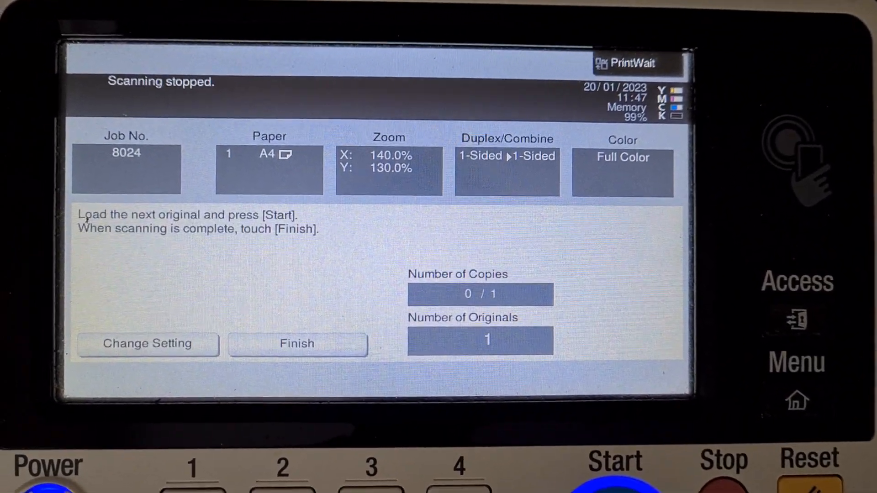
pyautogui.click(296, 343)
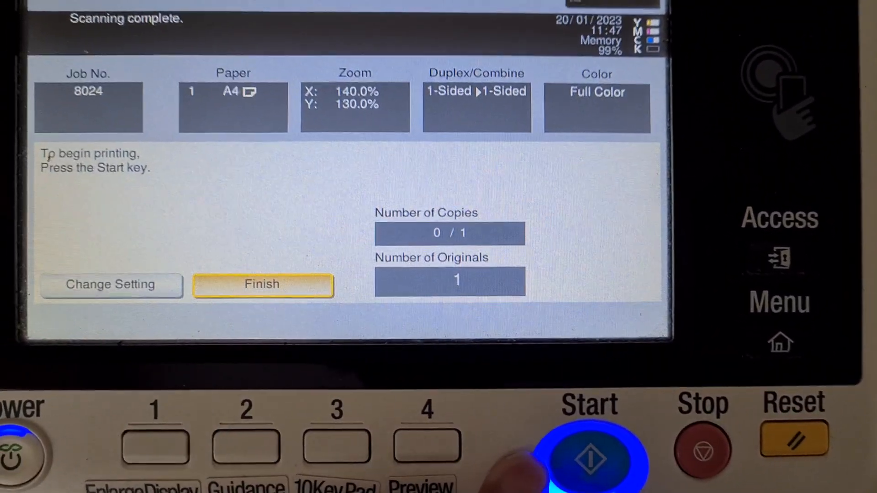
pyautogui.click(588, 453)
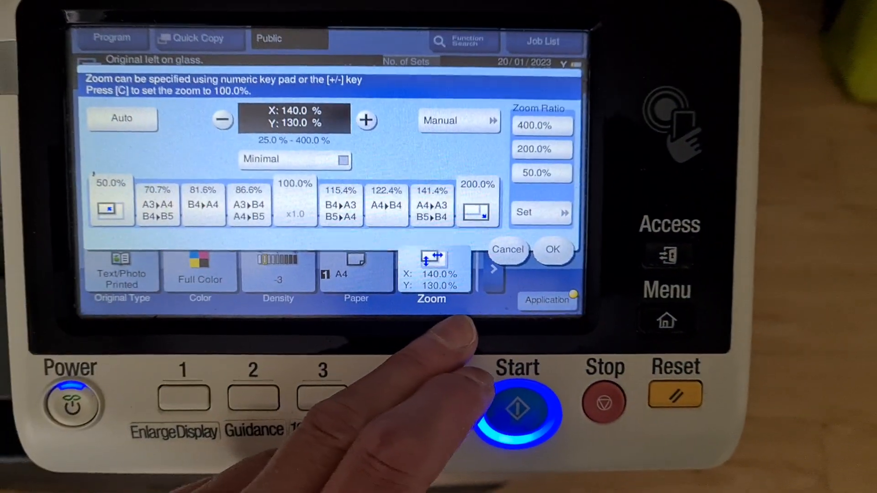
# Enlarge to 240% both ways, scan job 8025 and print it, then begin keying manual X 260%
pyautogui.click(294, 117)
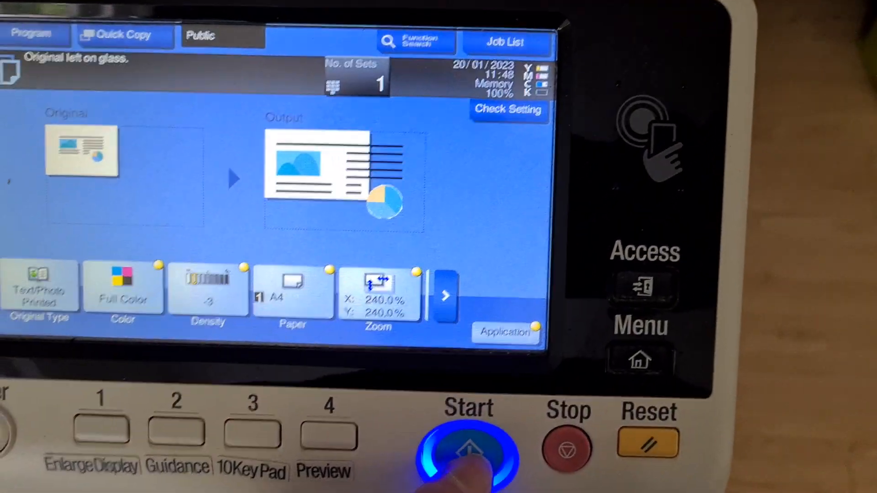
pyautogui.click(467, 453)
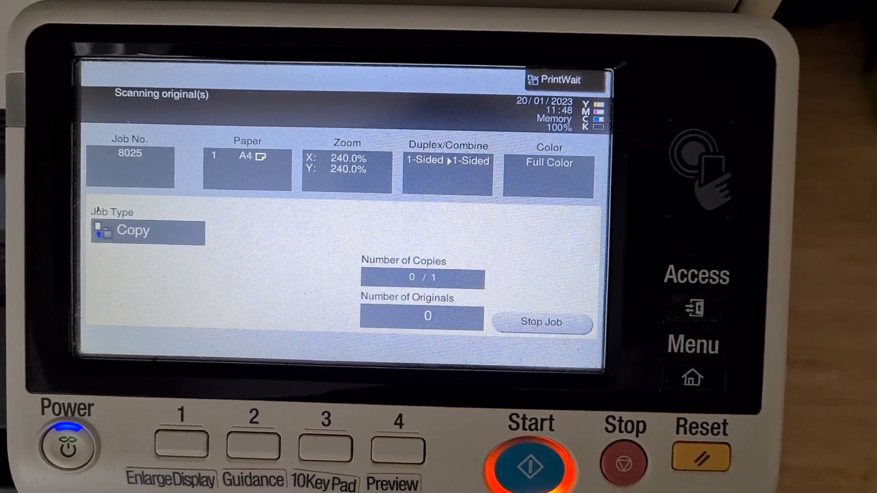
pyautogui.click(529, 459)
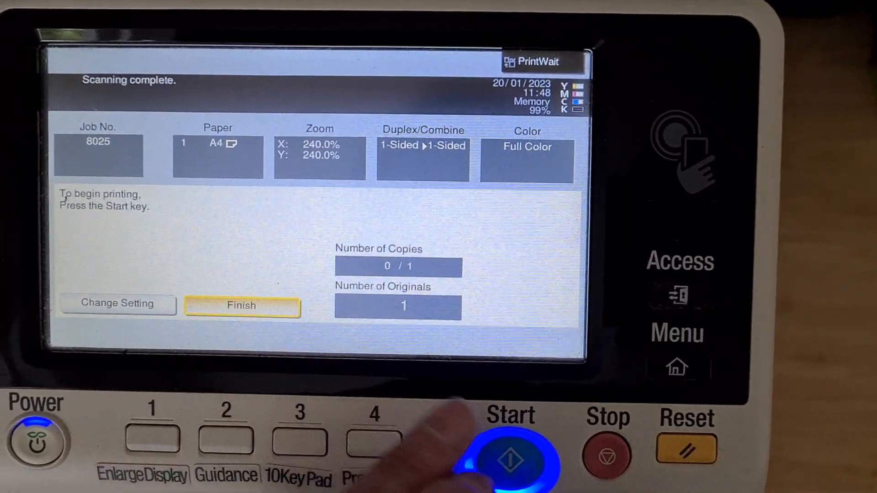
pyautogui.click(509, 453)
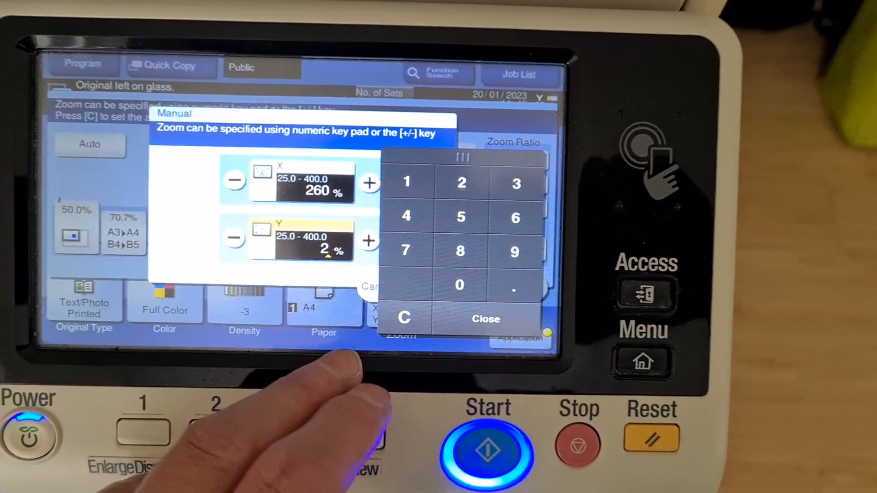
# Enter Y 230% to complete the X260%/Y230% zoom and start copying, scanning job 8026
pyautogui.click(515, 252)
pyautogui.write('30')
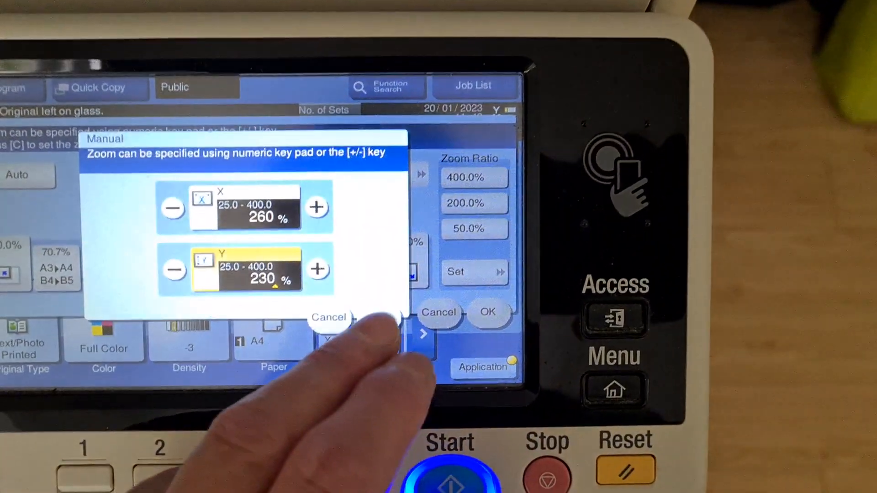
pyautogui.click(487, 313)
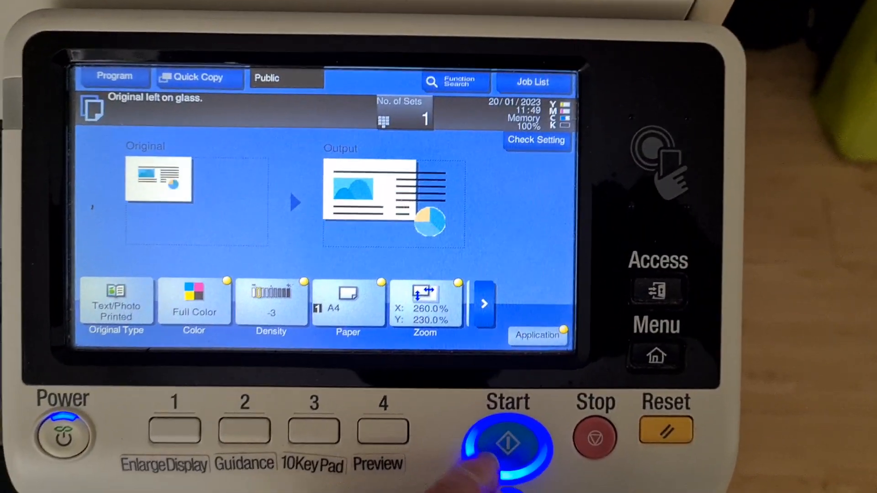
pyautogui.click(508, 443)
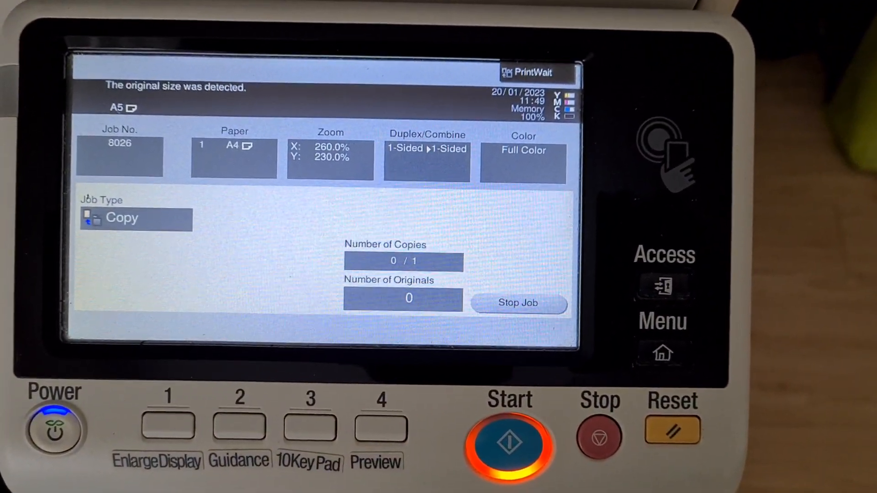
pyautogui.click(508, 442)
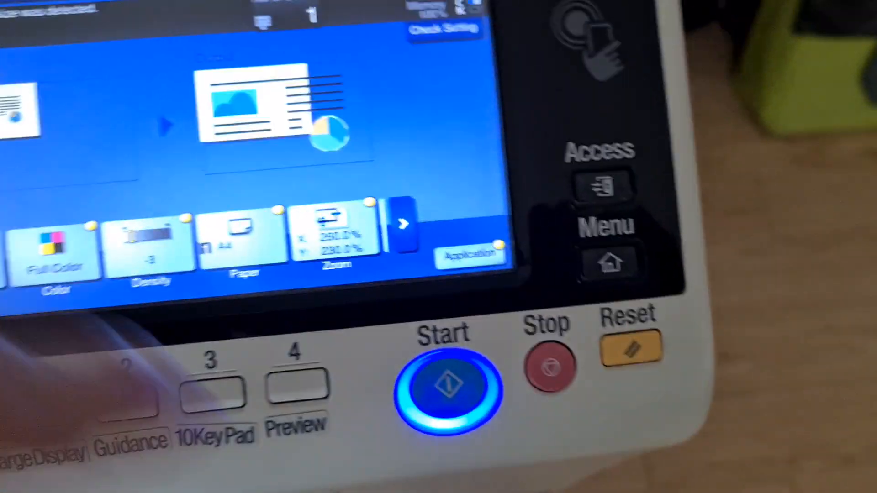
# Scan and print job 8027 at X260%/Y230%, start another copy and set the number of sets to 2
pyautogui.click(444, 386)
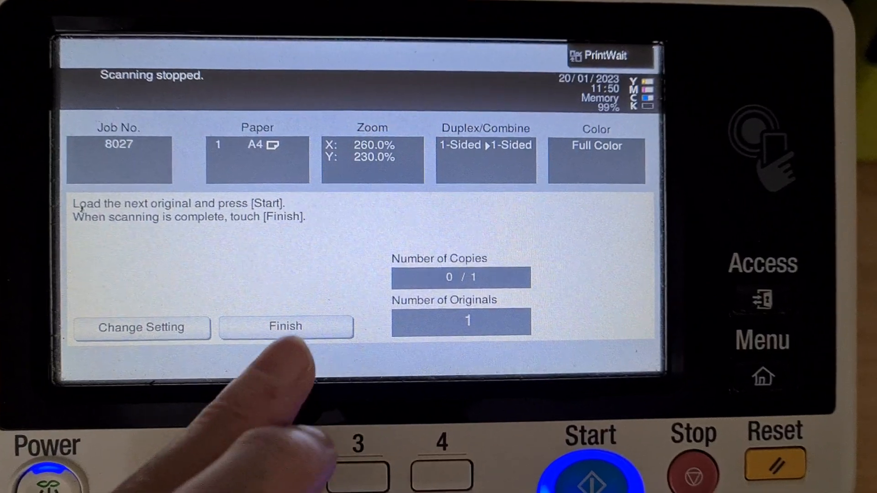
pyautogui.click(285, 327)
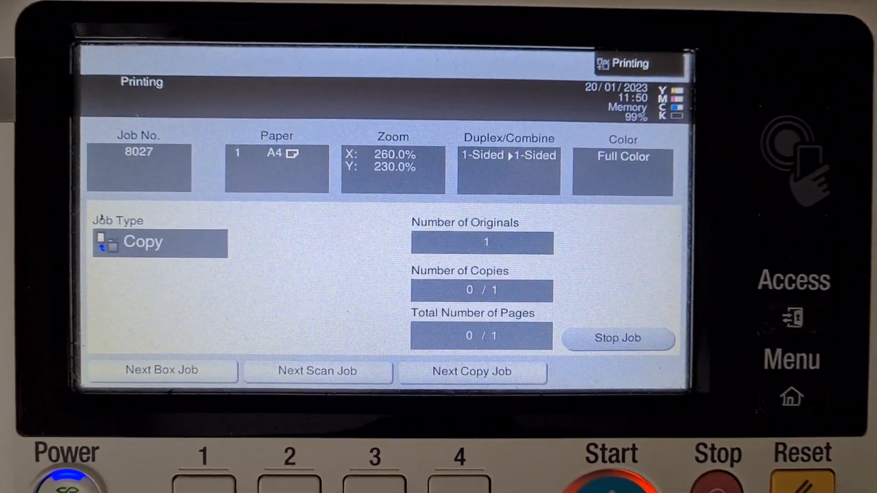
pyautogui.click(519, 408)
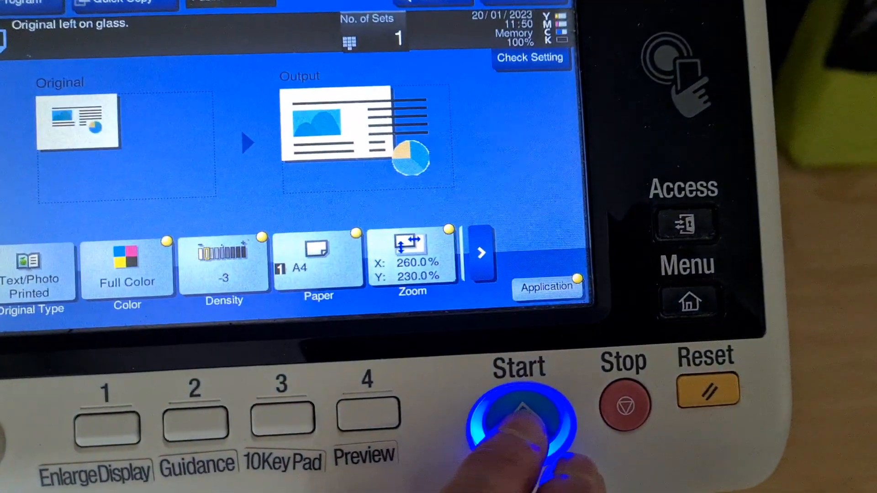
pyautogui.click(520, 409)
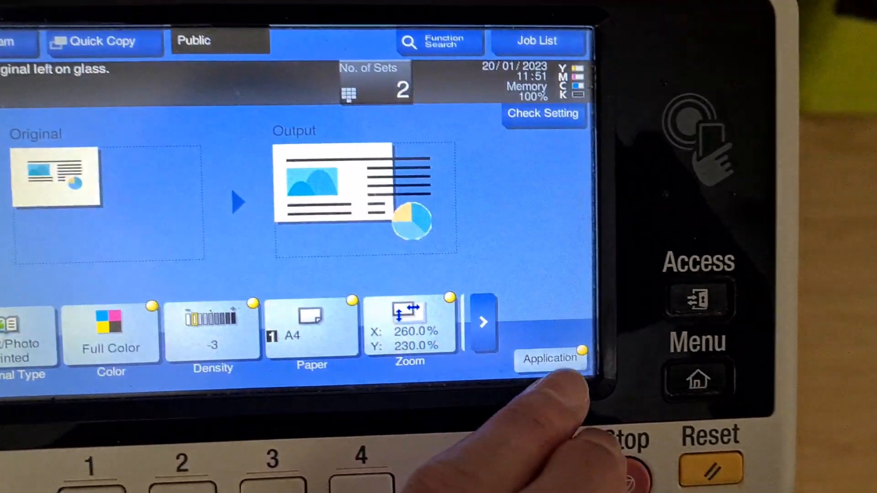
# Leave Mirror Image unchanged in Application, then scan and print 2 sets at X260%/Y230% as job 8029
pyautogui.click(550, 358)
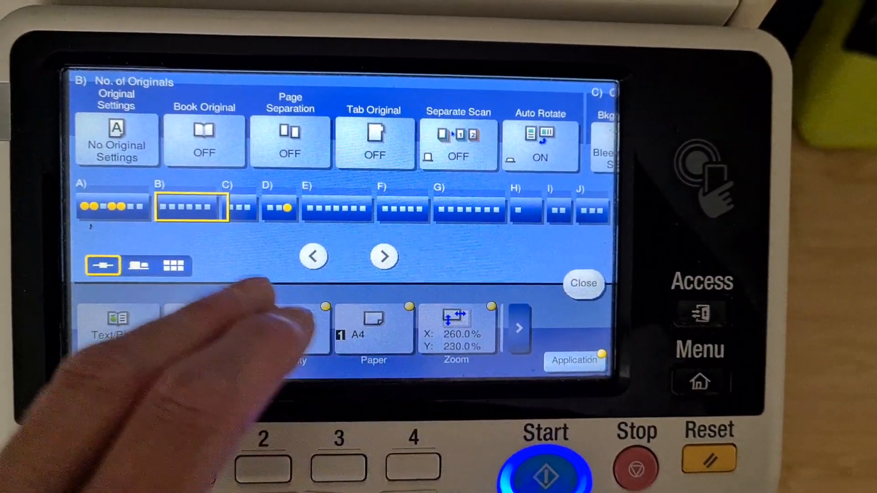
pyautogui.click(116, 139)
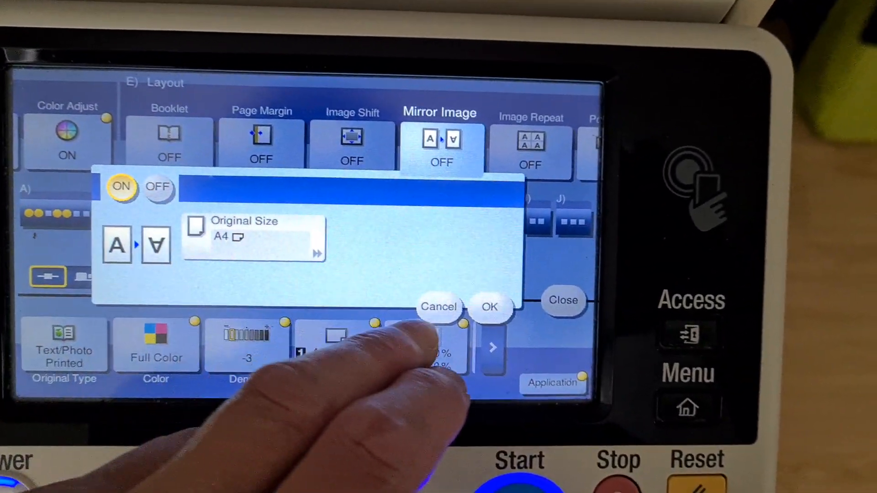
pyautogui.click(490, 307)
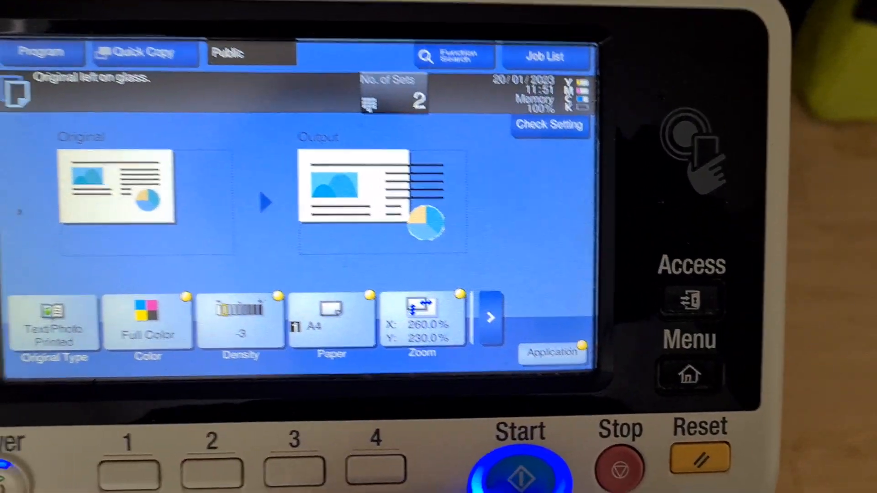
pyautogui.click(520, 469)
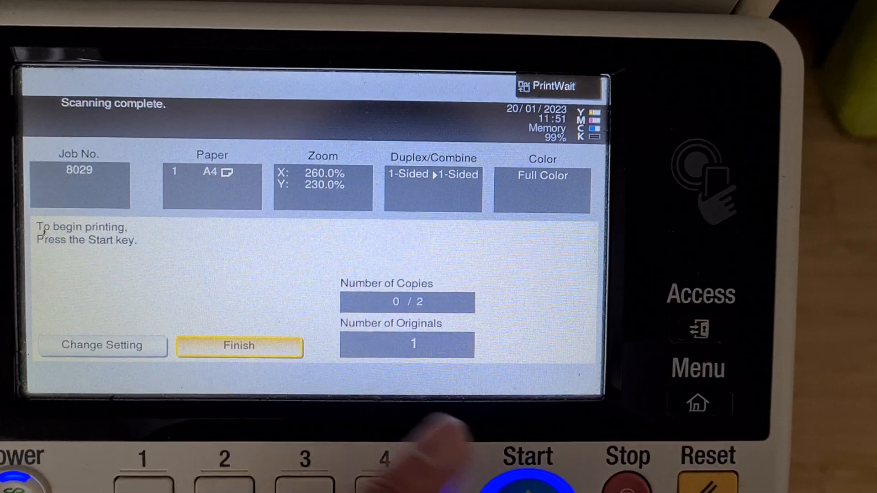
pyautogui.click(526, 470)
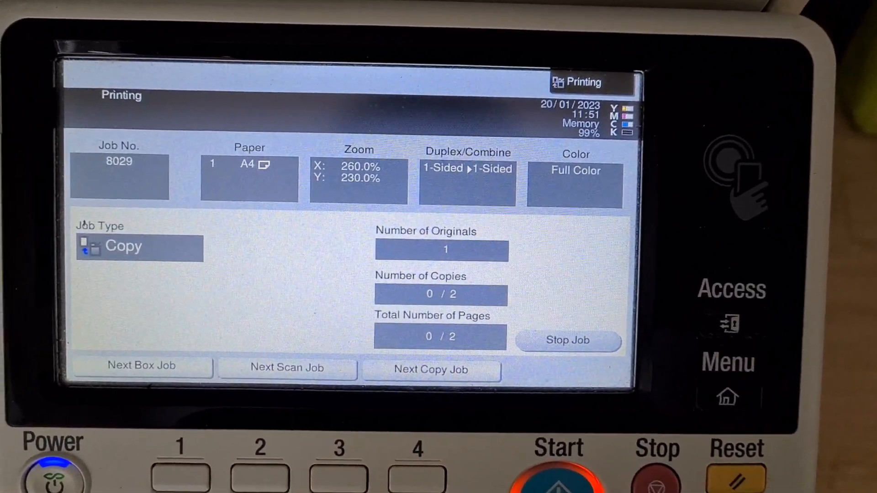